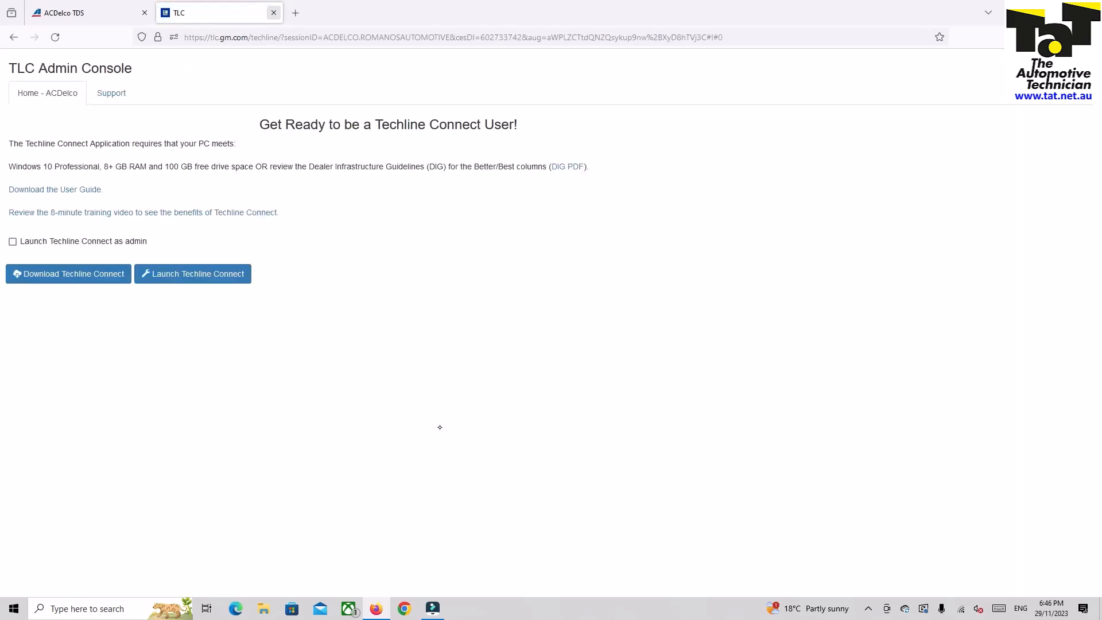
# Launch Techline Connect from the TLC Admin Console and let the lease and update checks pass
pyautogui.click(191, 273)
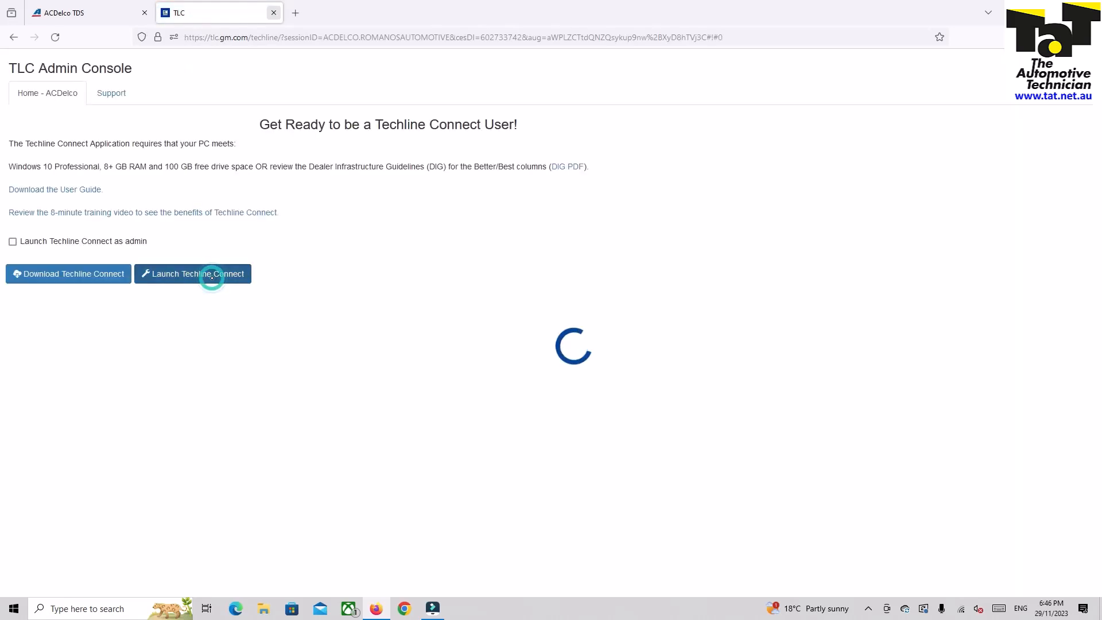
pyautogui.click(192, 273)
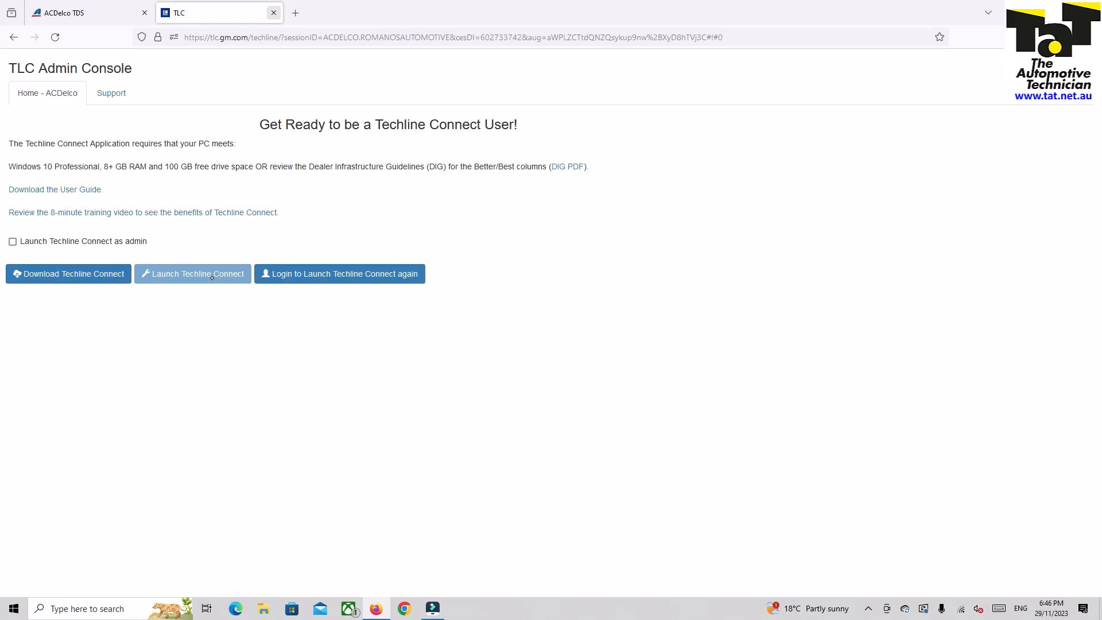
pyautogui.click(192, 273)
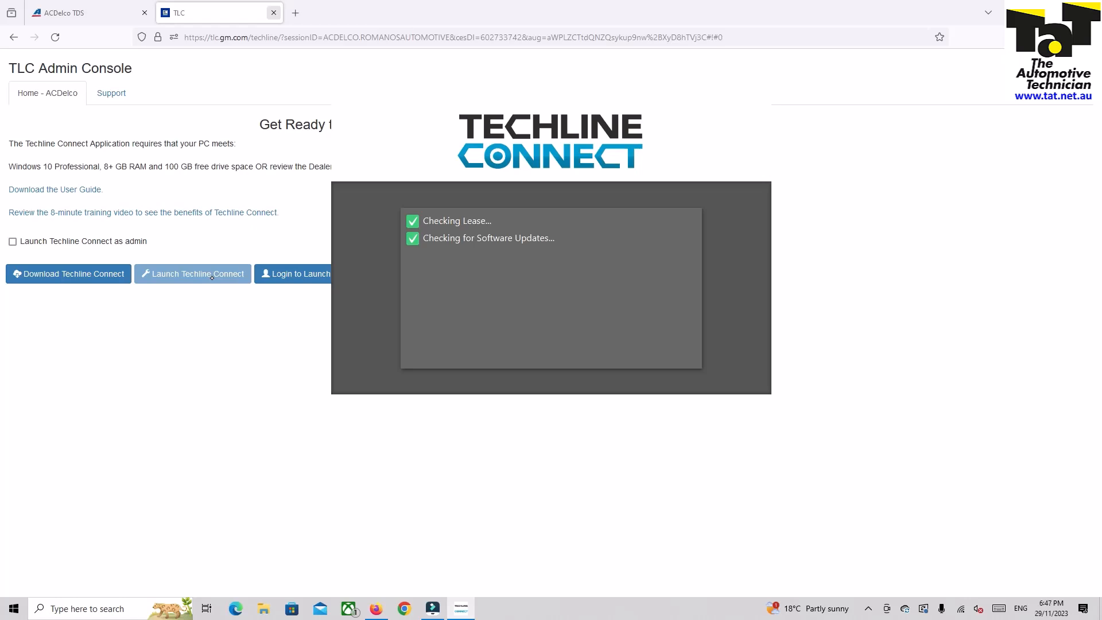
# Connect to the vehicle using the CarDAQ-Plus 3 interface to get the VIN's model choices
pyautogui.click(192, 273)
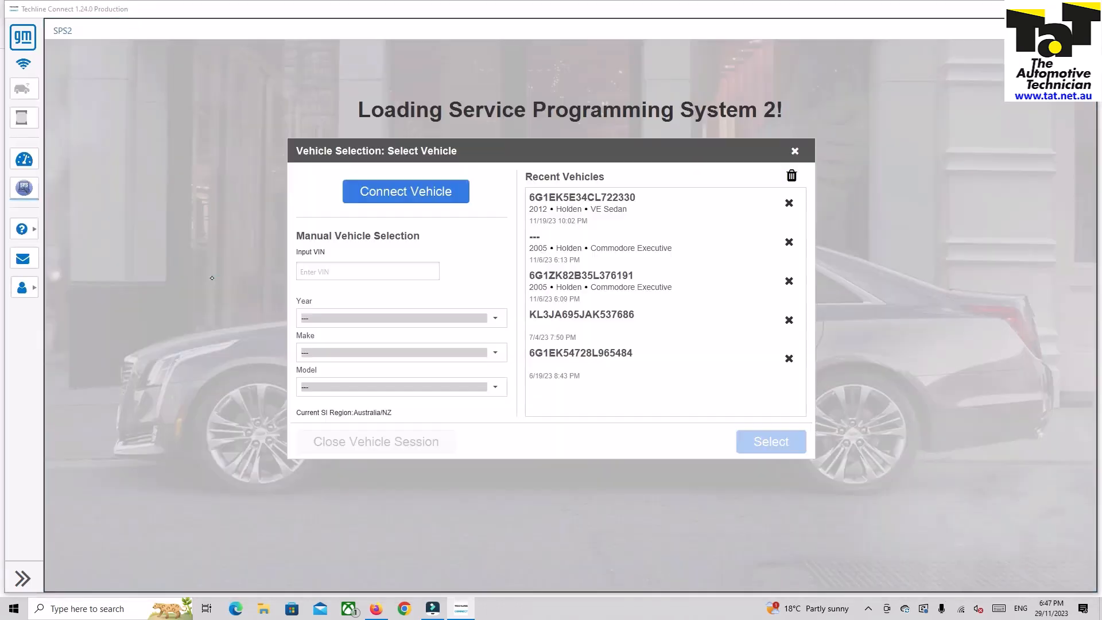
pyautogui.click(405, 191)
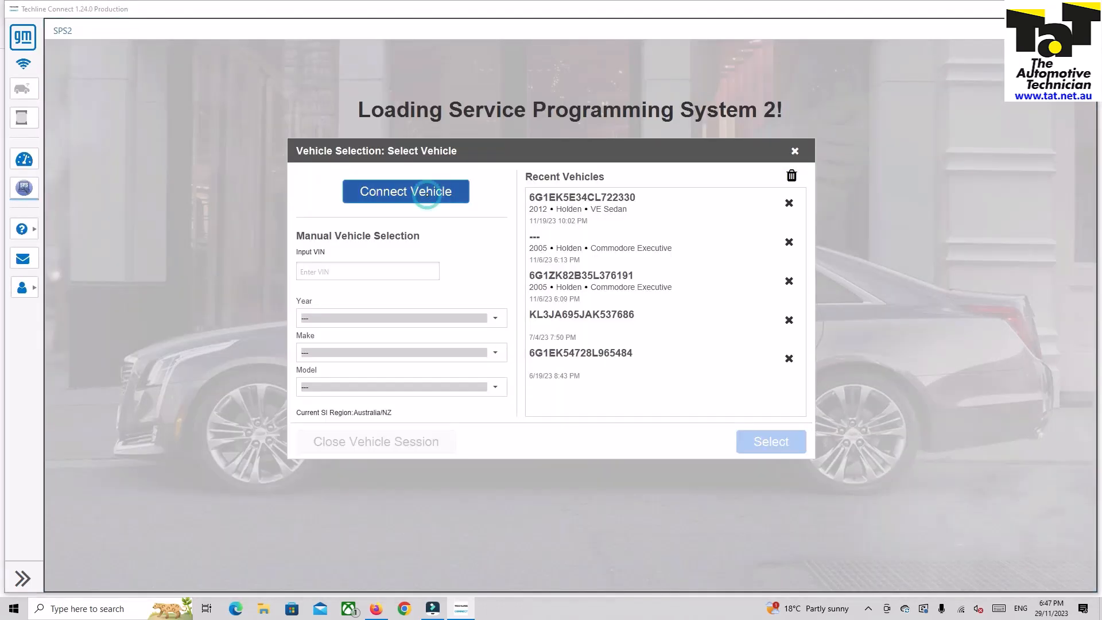
pyautogui.click(406, 191)
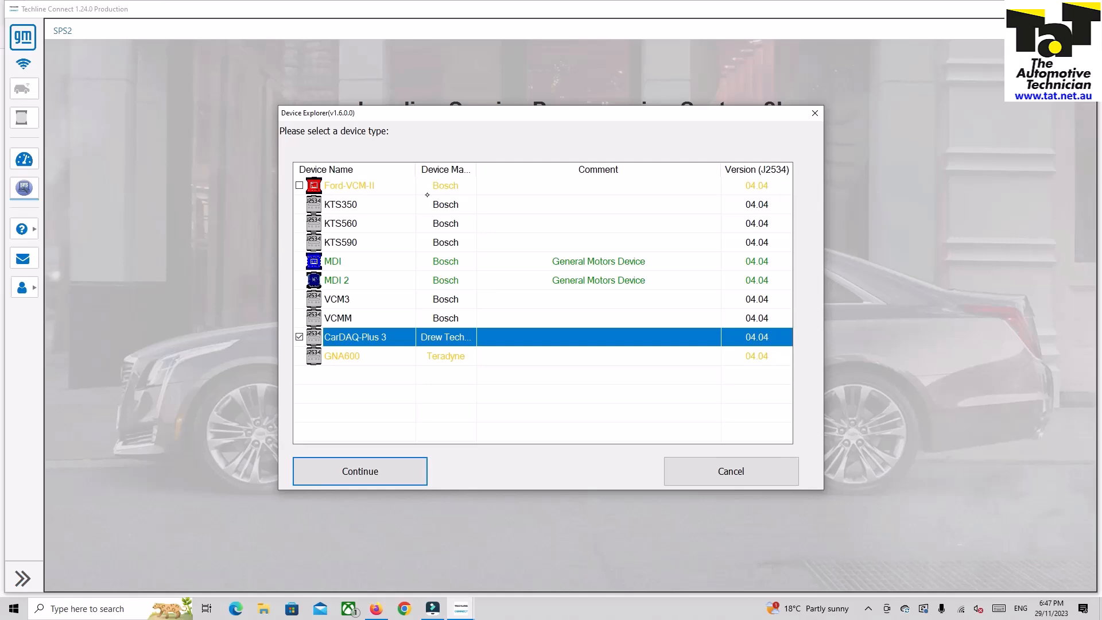
pyautogui.click(359, 470)
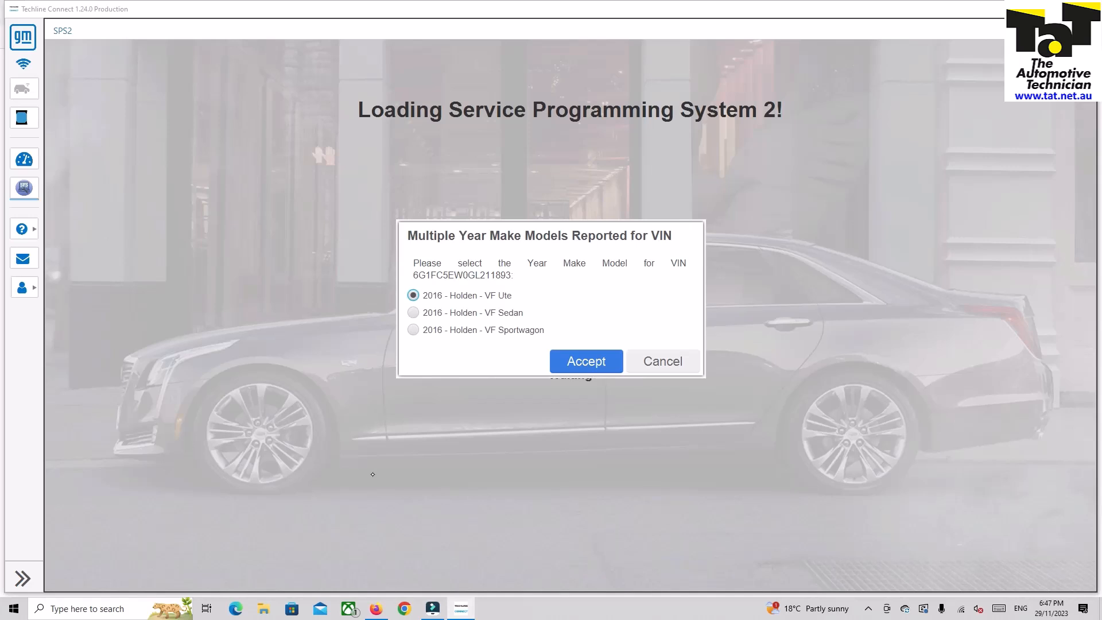
# Confirm the vehicle as a 2016 Holden VF Sedan and open Service Programming System 2
pyautogui.click(586, 361)
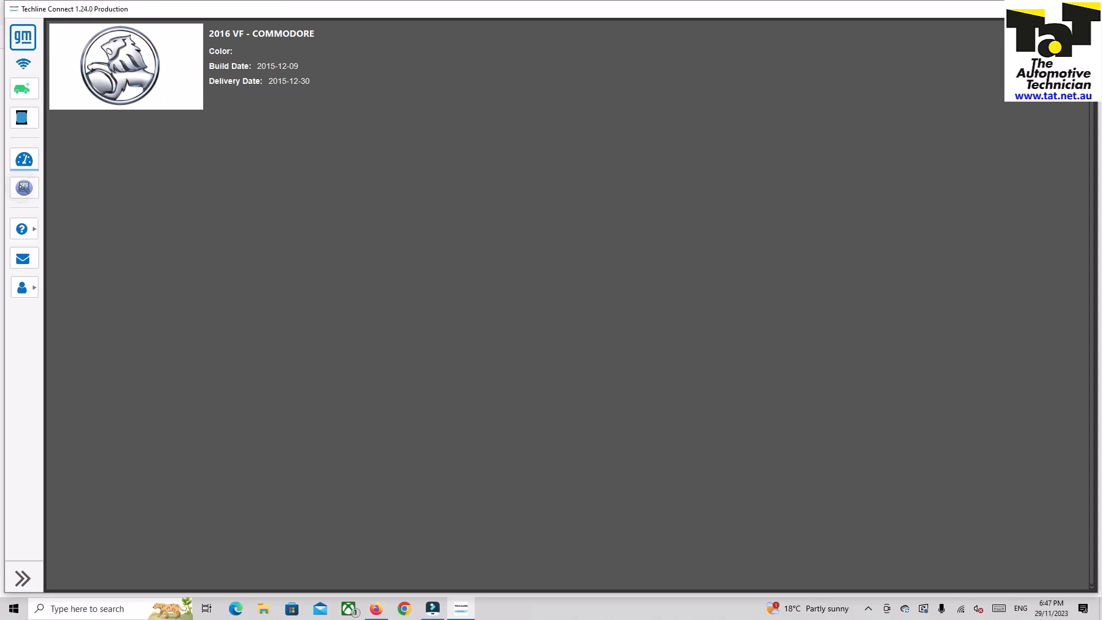
pyautogui.click(23, 187)
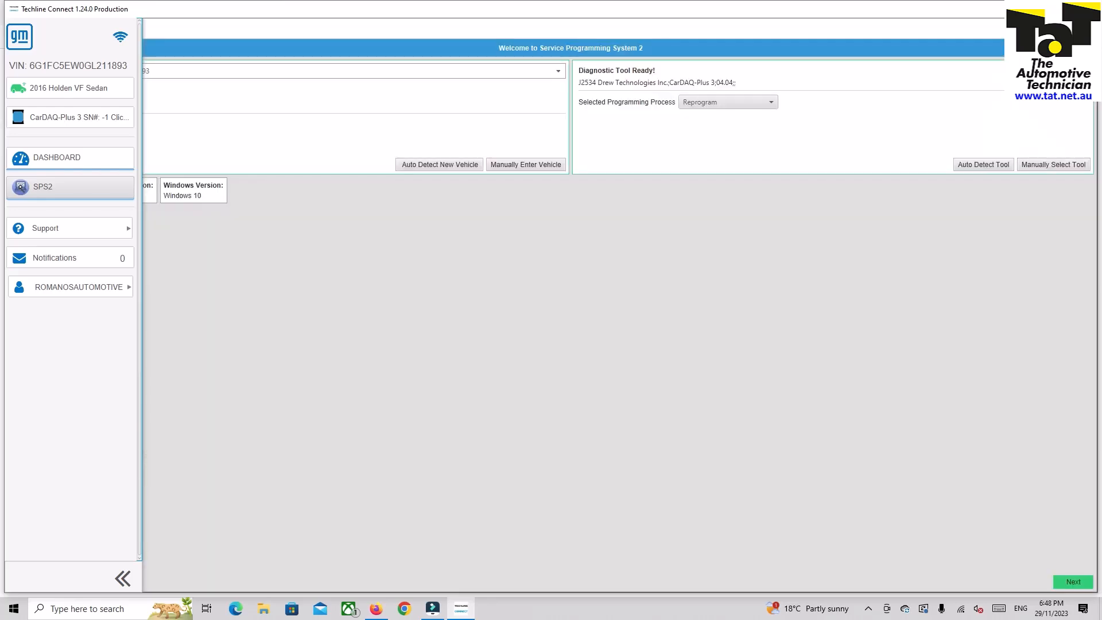
# Select 'Replace and Reprogram' as the programming process and continue to the controllers list
pyautogui.click(121, 579)
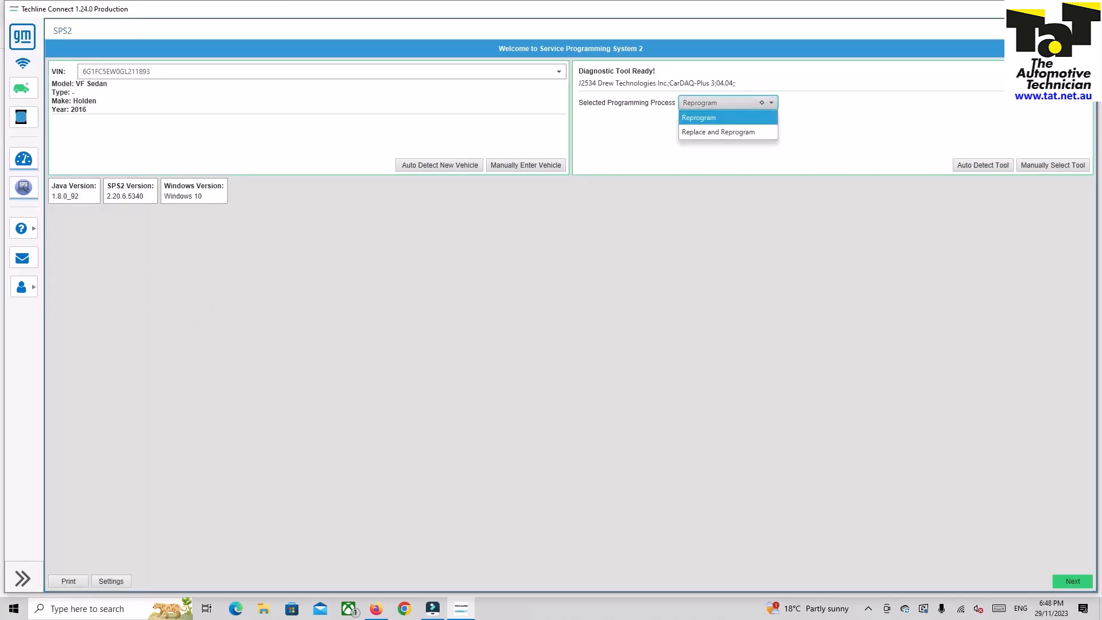
pyautogui.click(719, 132)
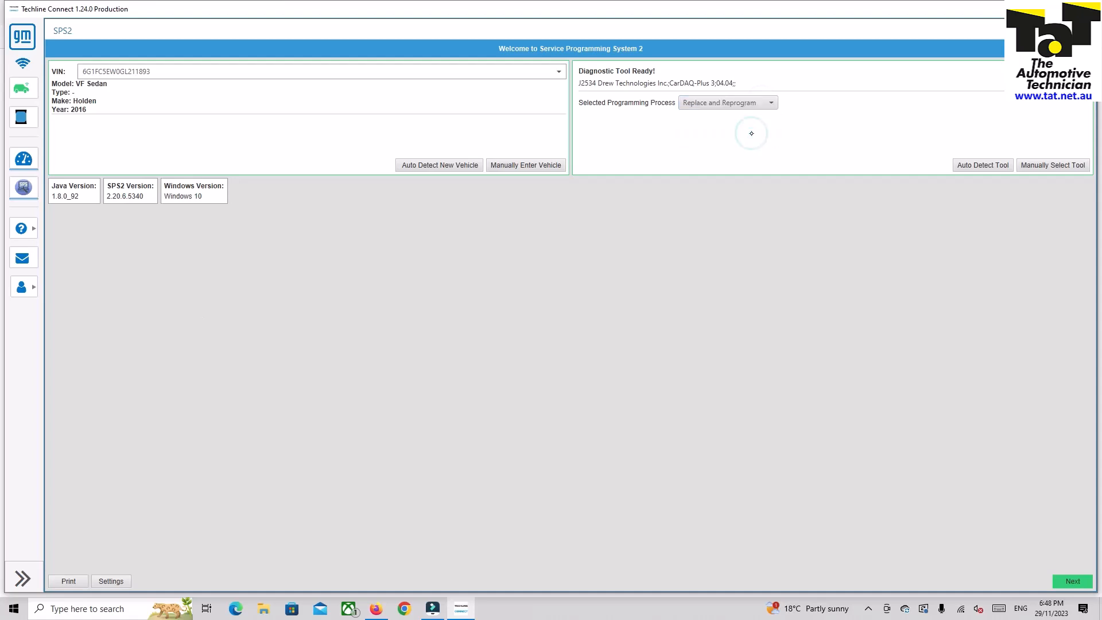
pyautogui.click(1072, 582)
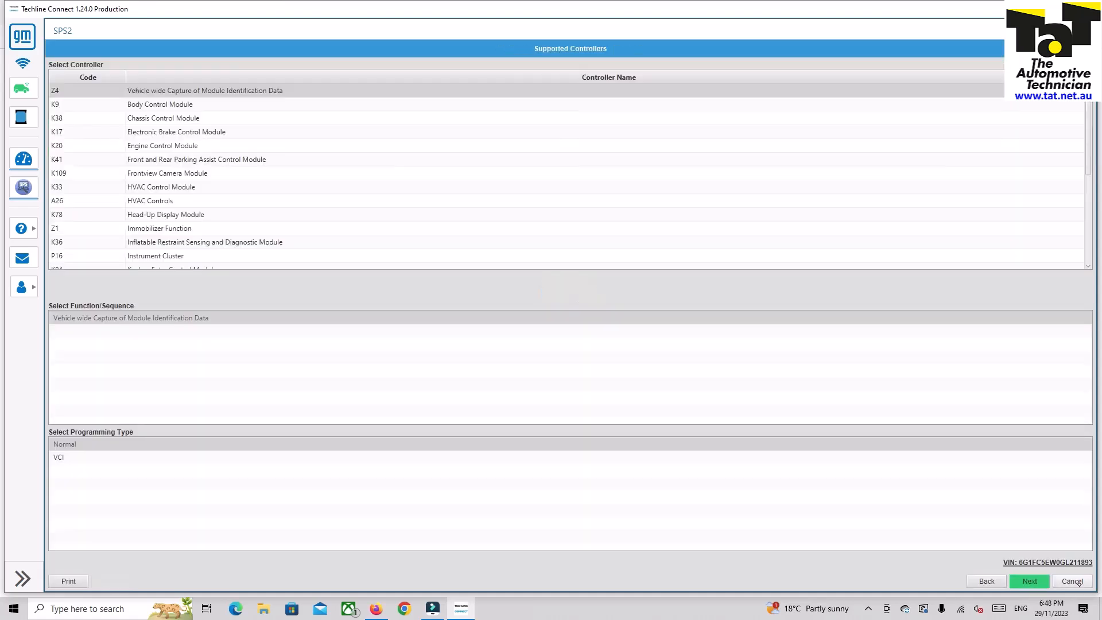
# Select Programming for the K17 Electronic Brake Control Module and accept the VIN slot warning
pyautogui.click(175, 132)
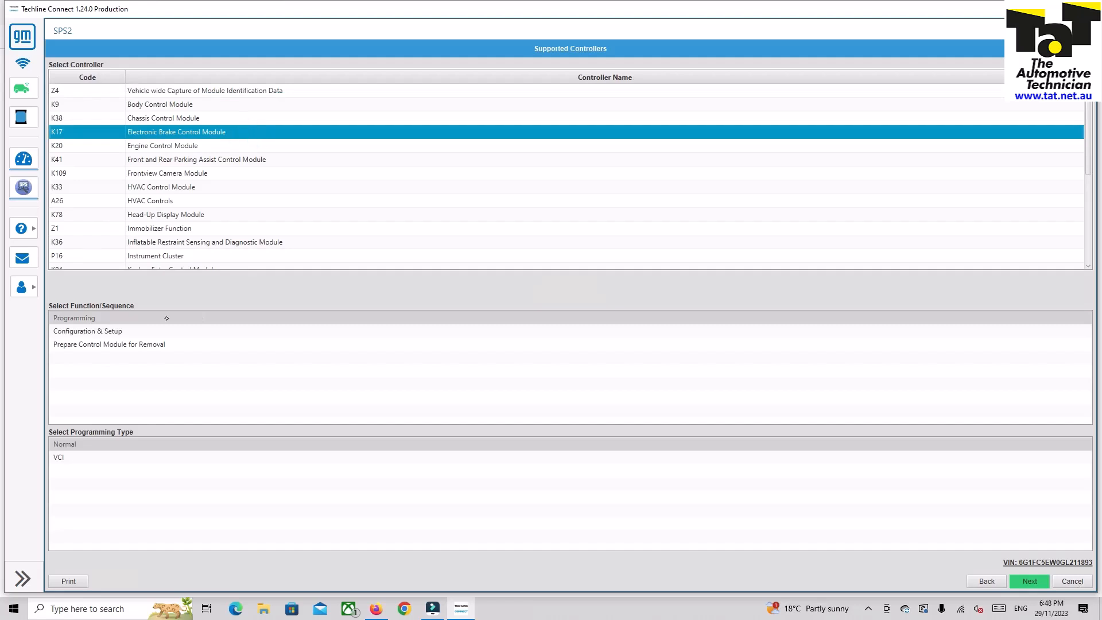
pyautogui.click(74, 318)
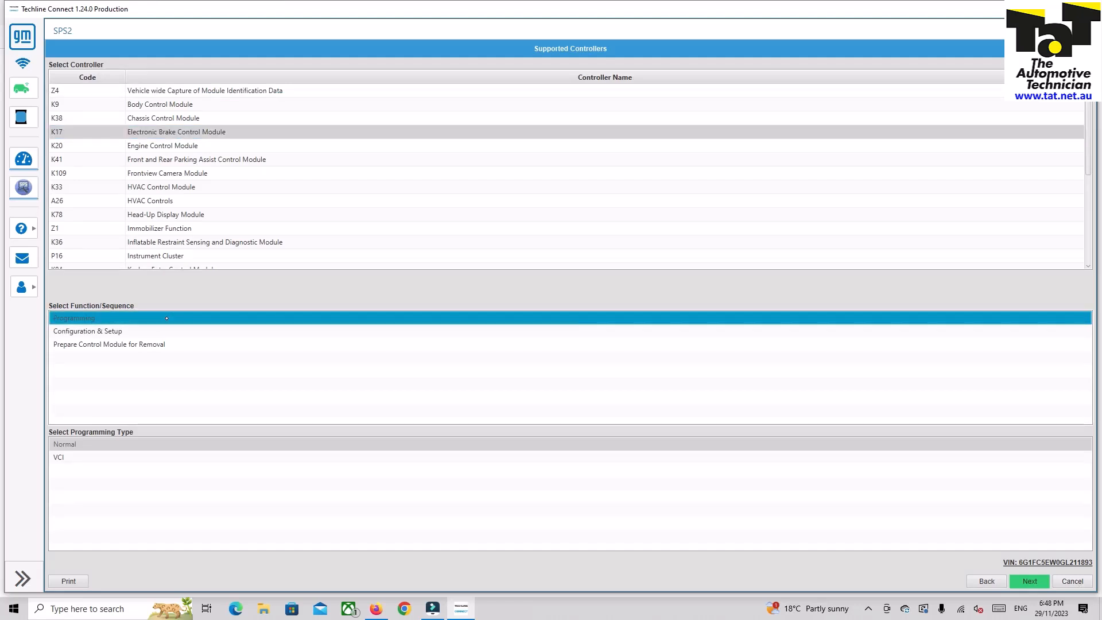
pyautogui.click(1028, 582)
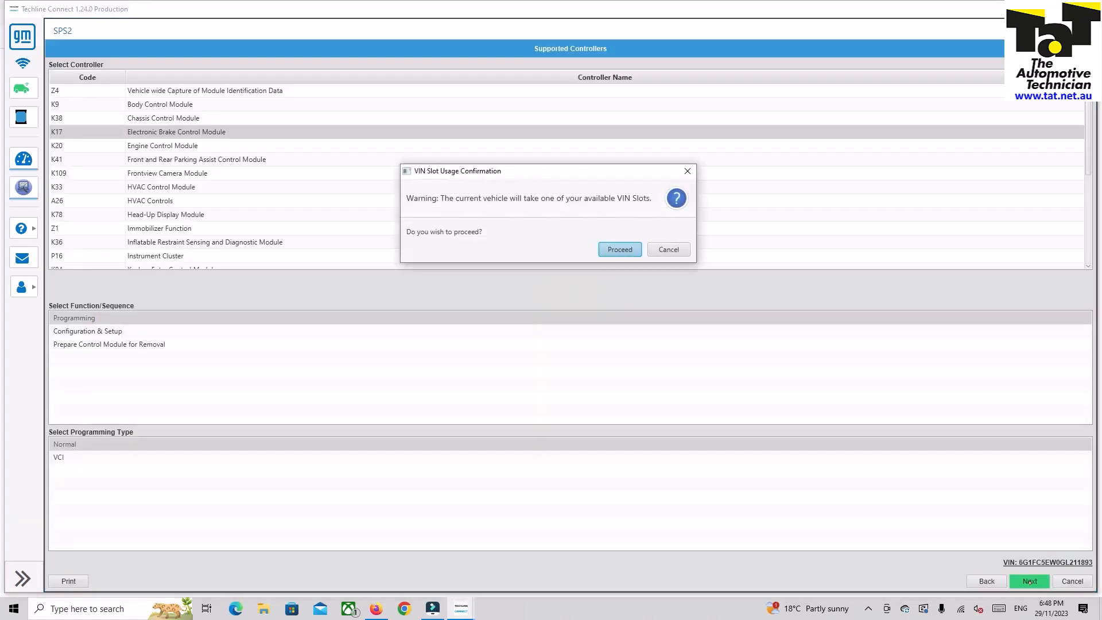
pyautogui.click(620, 248)
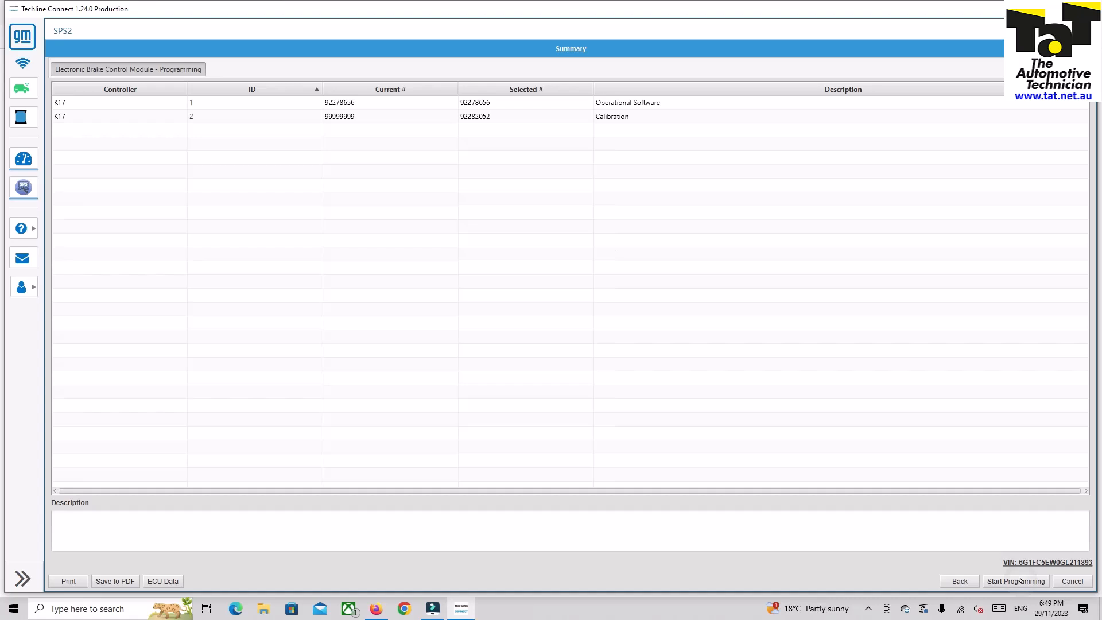
# Program the brake control module, postpone the profile prompt, and close the PASS results
pyautogui.click(1015, 582)
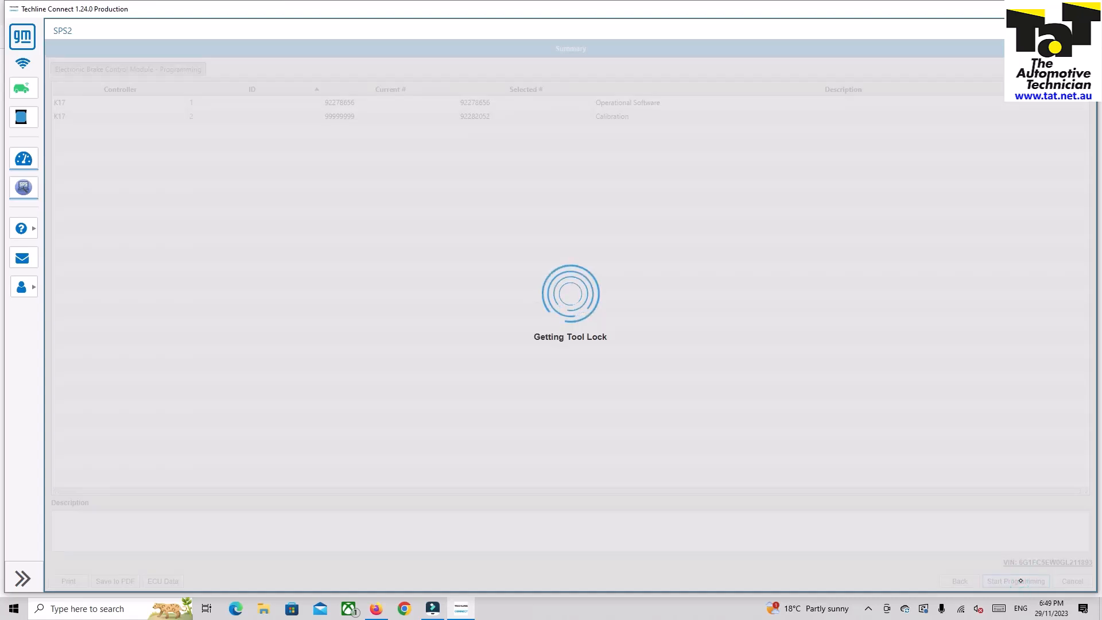
pyautogui.click(1014, 582)
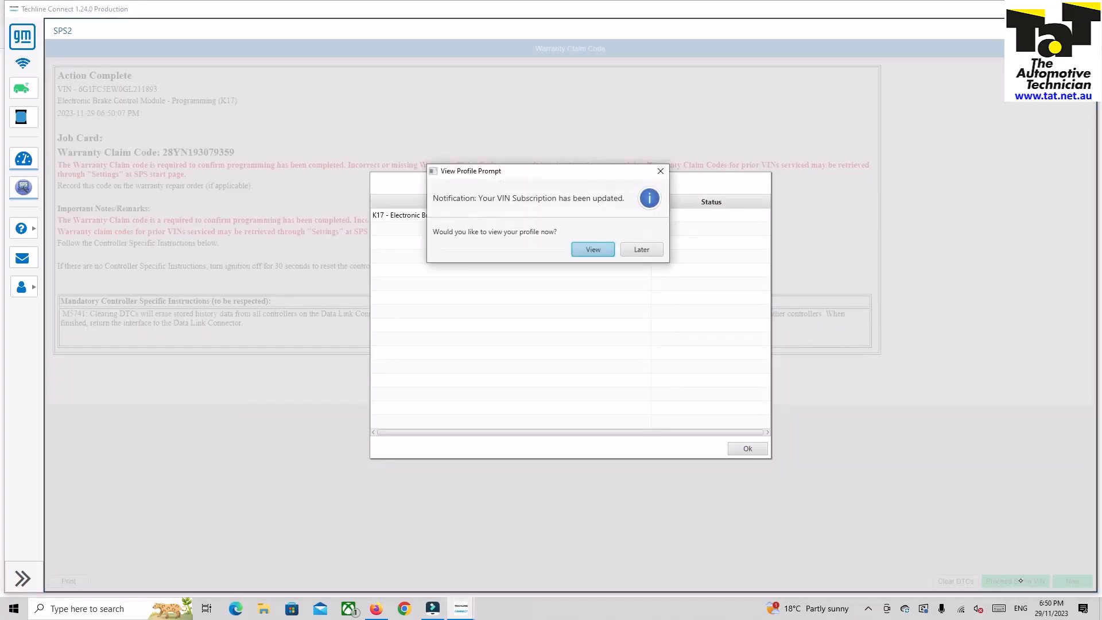
pyautogui.click(641, 249)
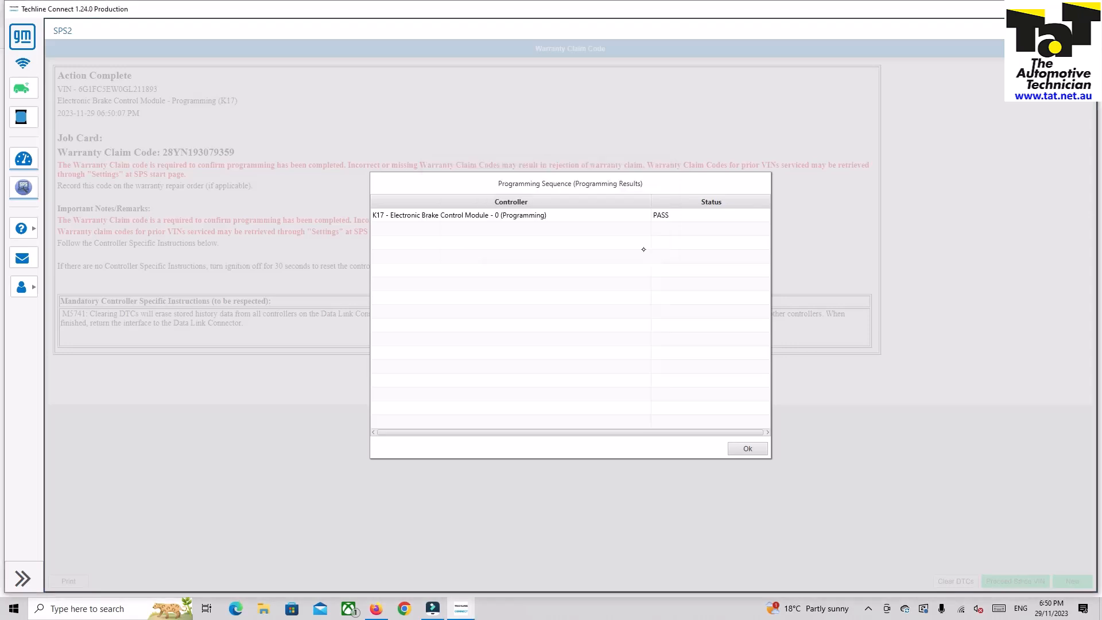
pyautogui.click(747, 448)
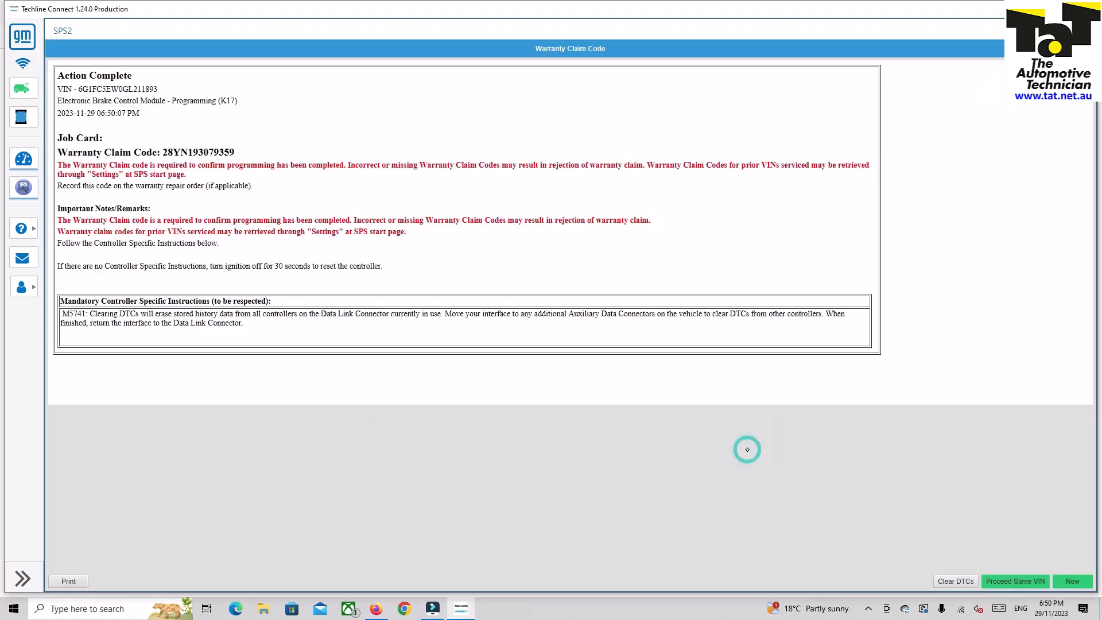